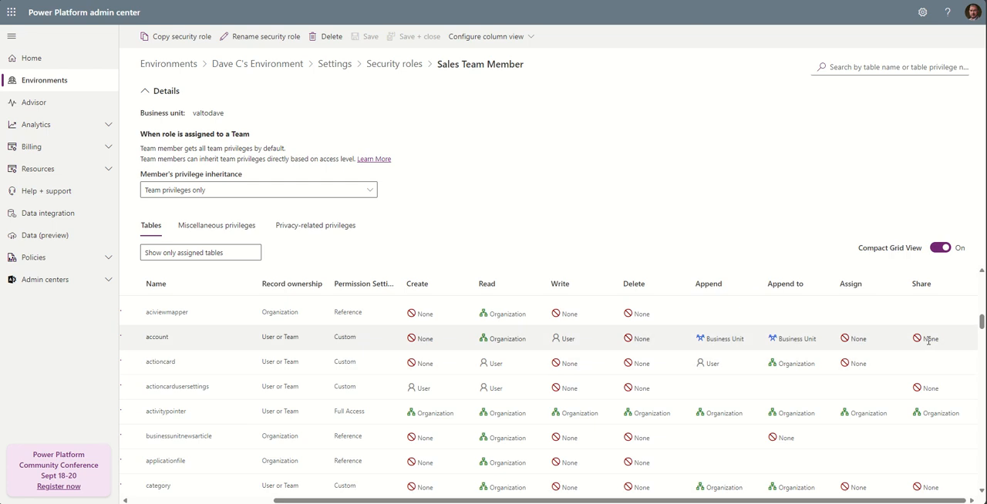
Step: Set the Sales Team Member role's account Share privilege to Business Unit
click(933, 338)
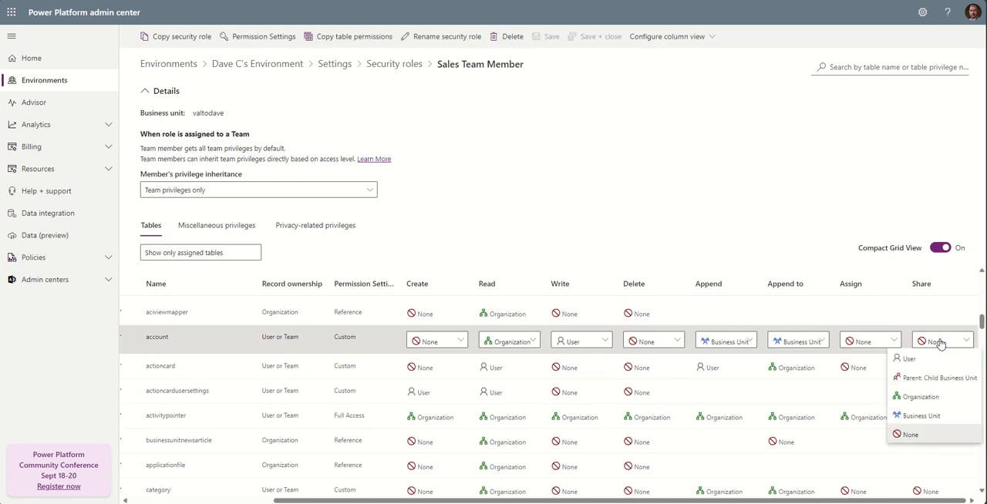
mouse_move(910, 360)
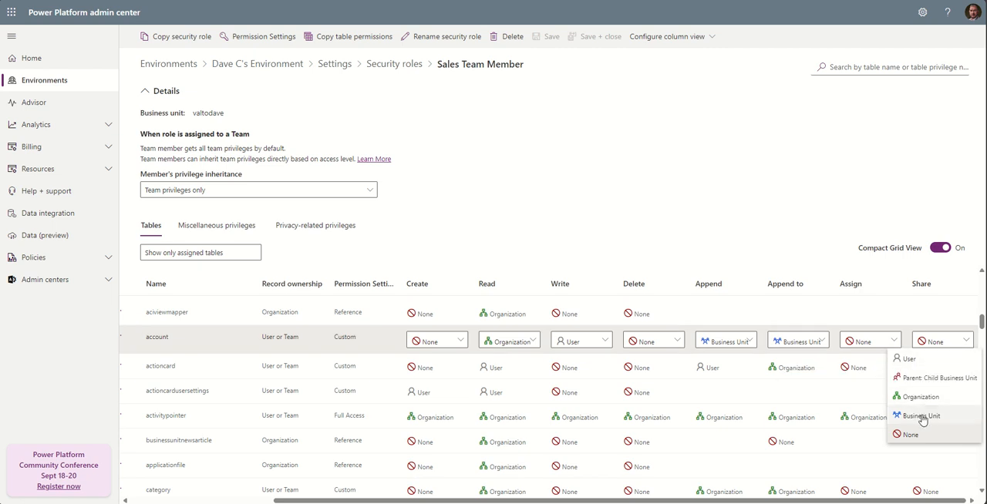
mouse_move(920, 416)
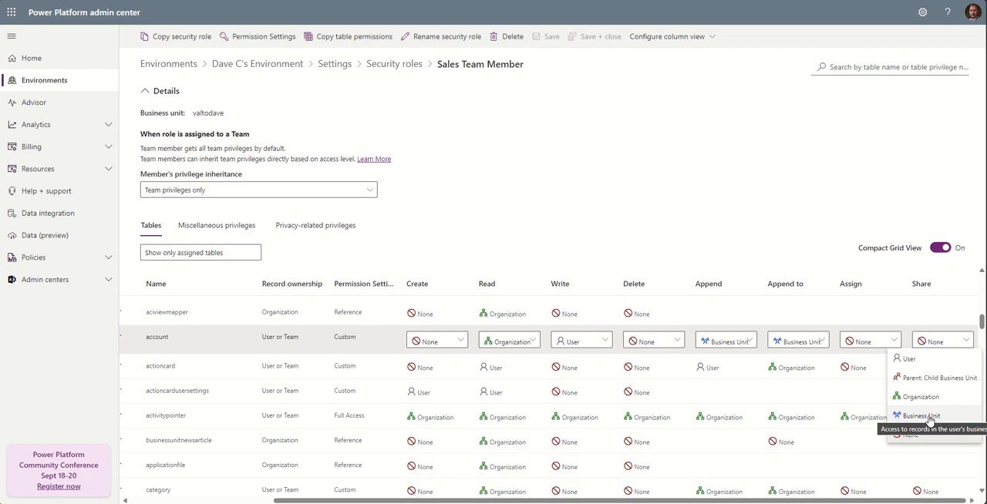
click(918, 414)
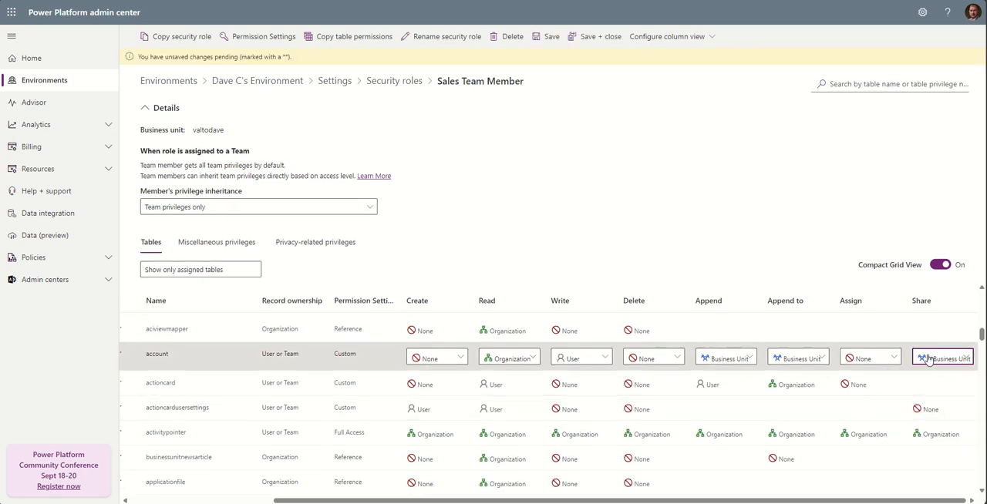
click(942, 357)
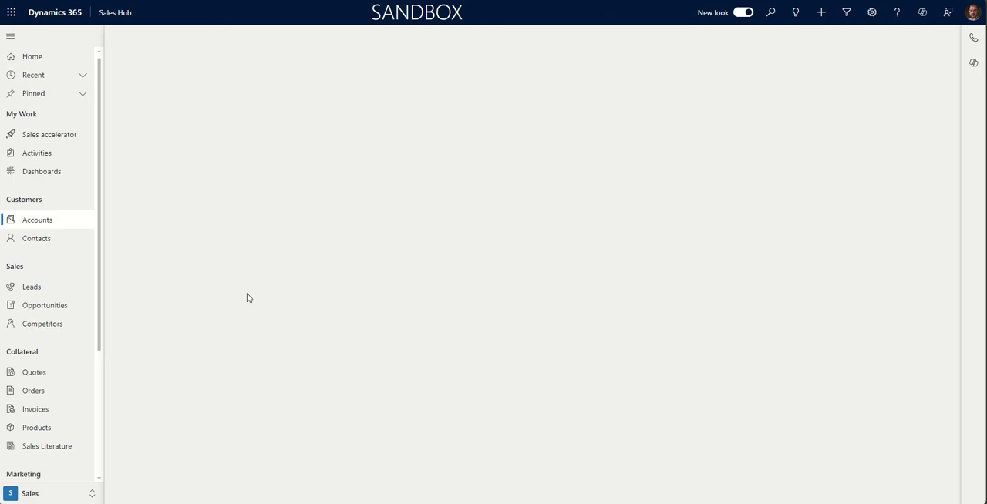
Step: Open the A. Datum Corporation account from Accounts and show its Share options
click(36, 219)
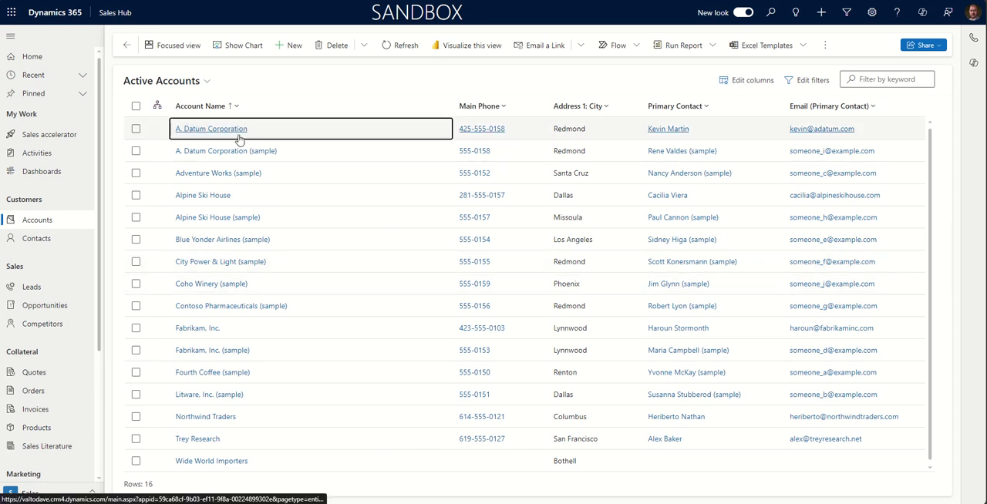
click(210, 128)
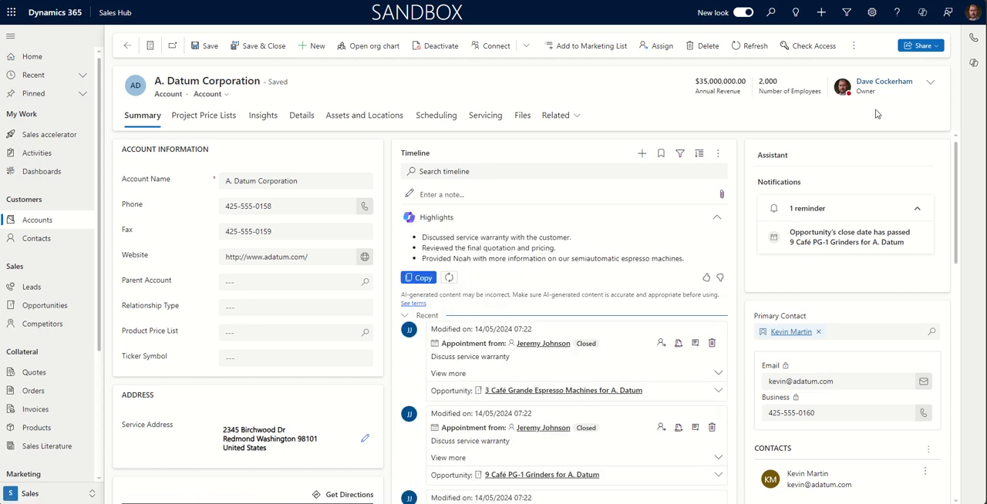
mouse_move(811, 132)
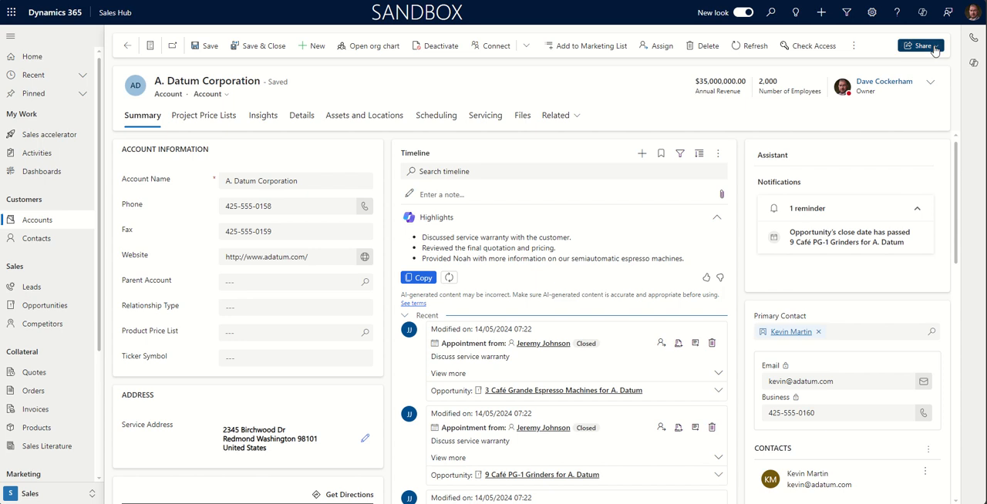
click(916, 45)
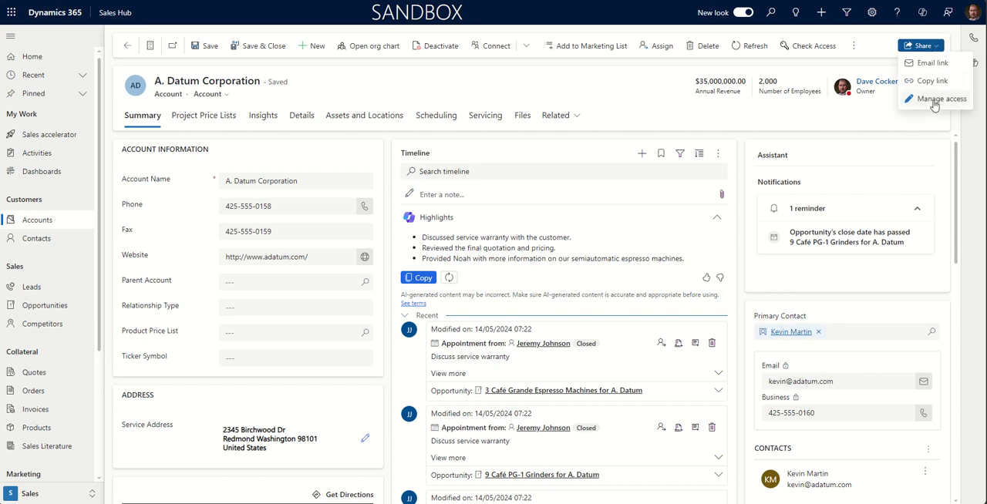
click(941, 99)
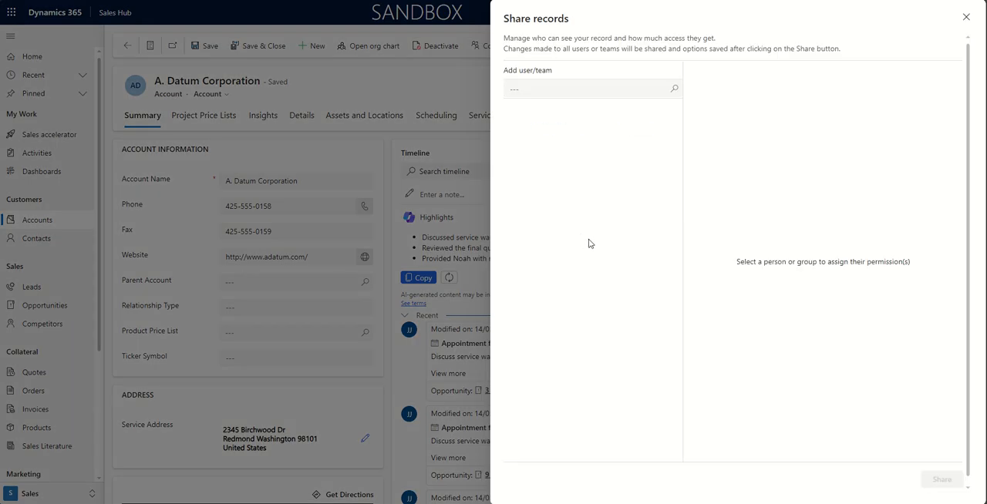
click(585, 88)
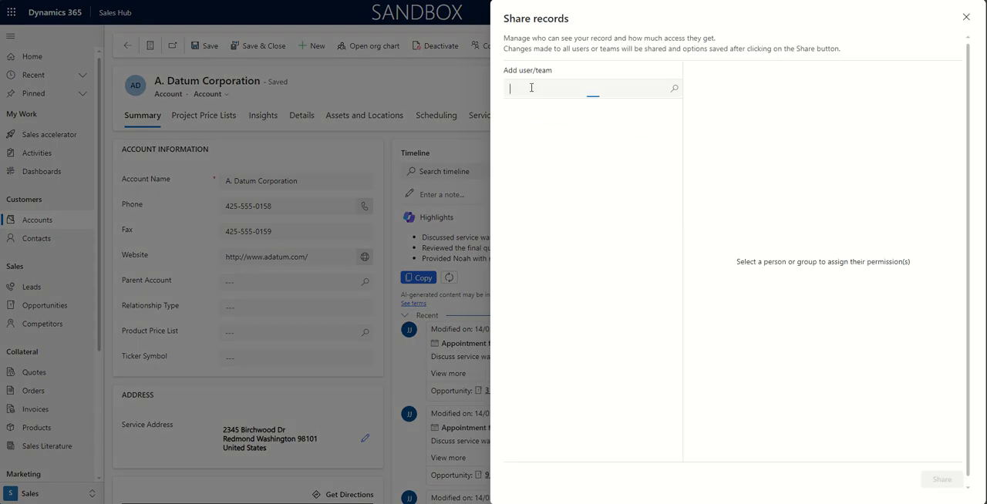
text(sales)
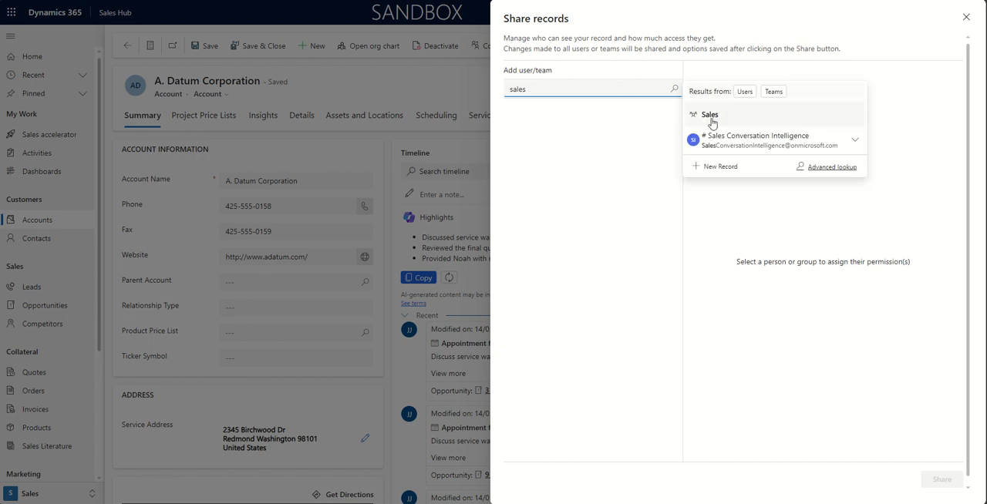
click(709, 114)
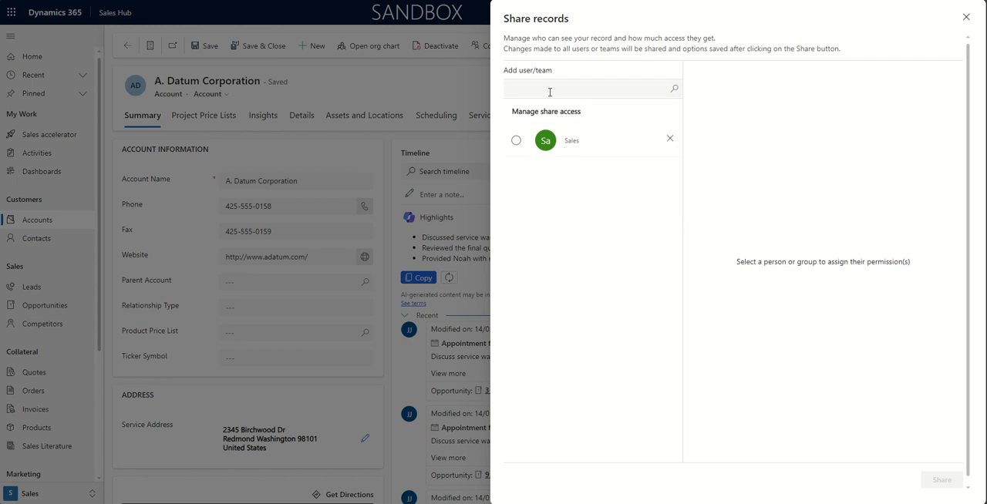
text(jay)
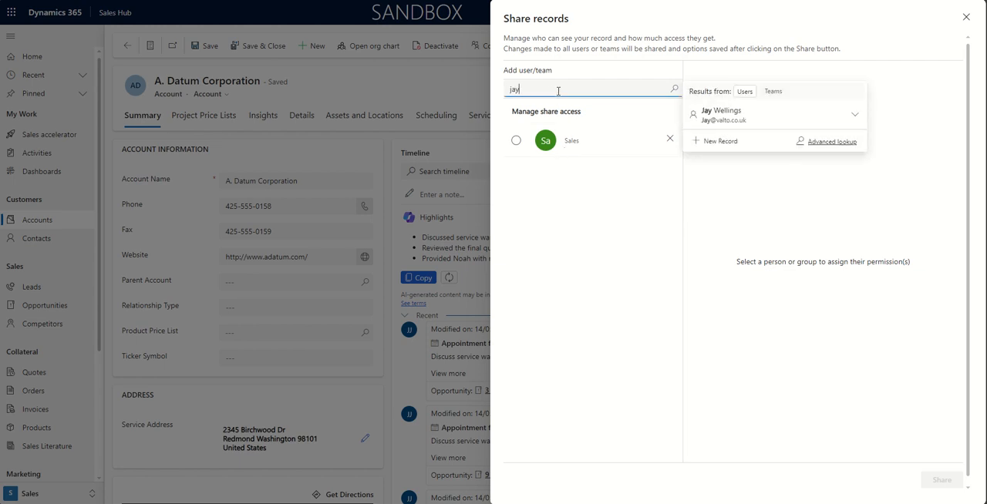
click(722, 114)
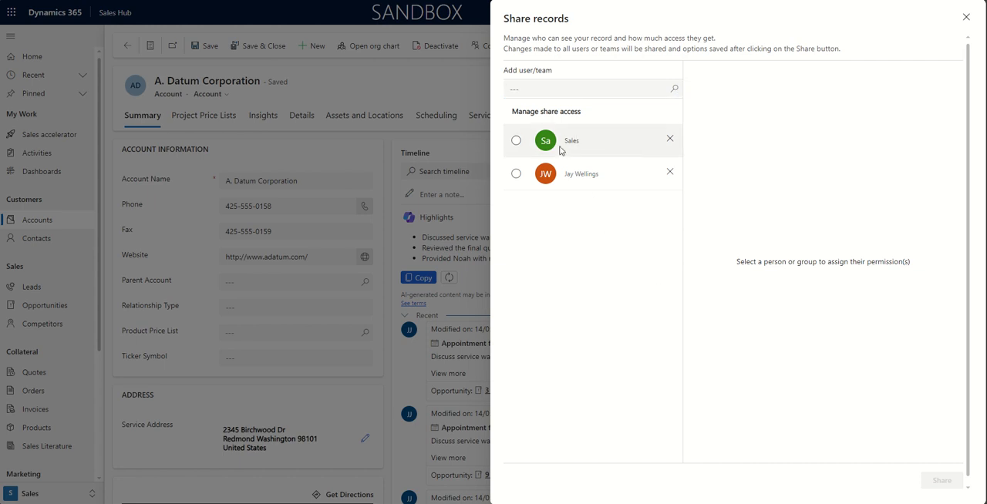
Step: Grant the Sales team Read and Write permissions on A. Datum Corporation
click(516, 141)
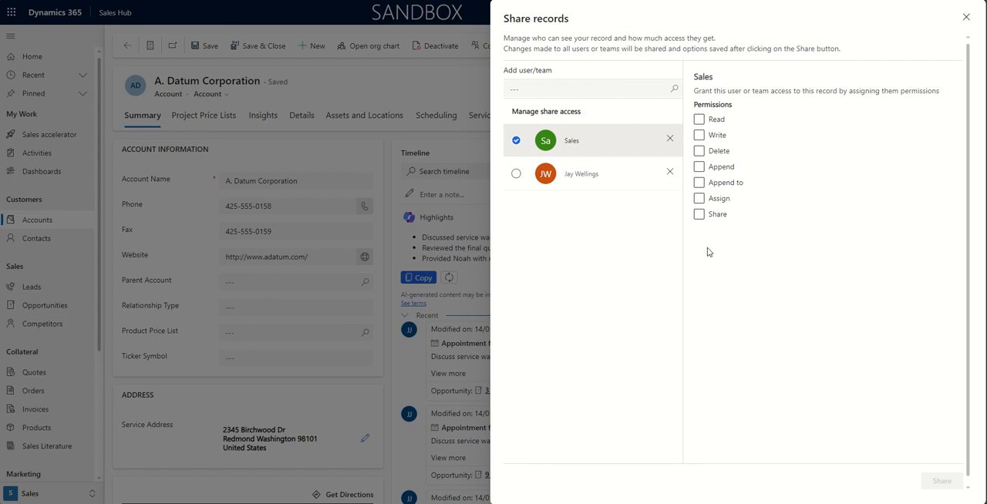
click(699, 134)
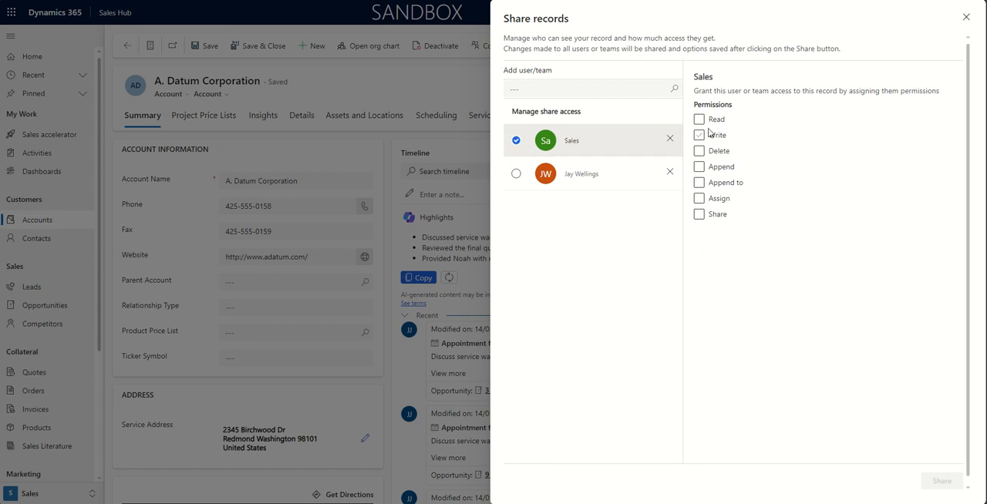
click(699, 118)
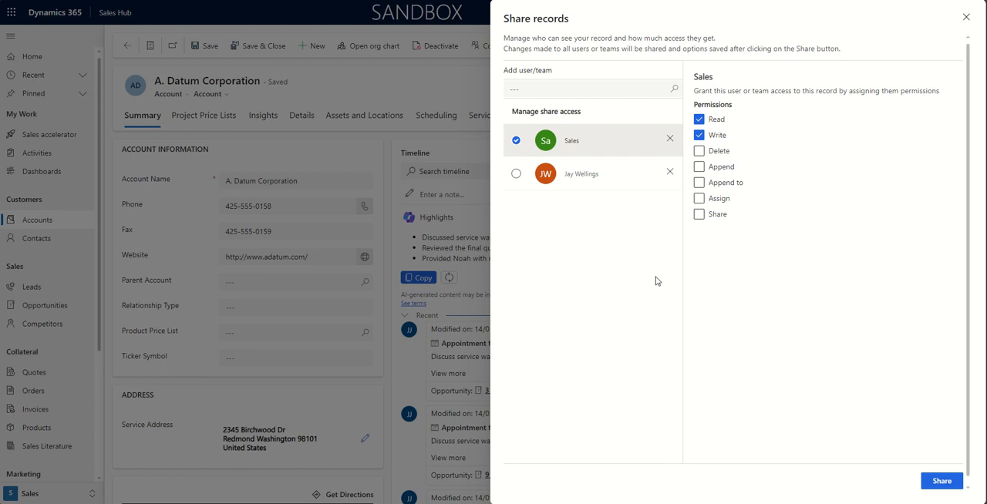
click(515, 174)
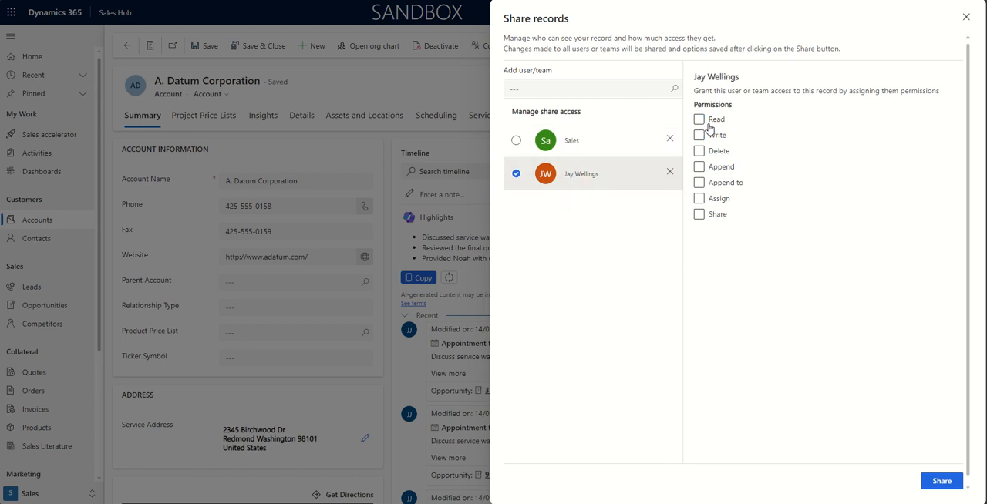
click(700, 135)
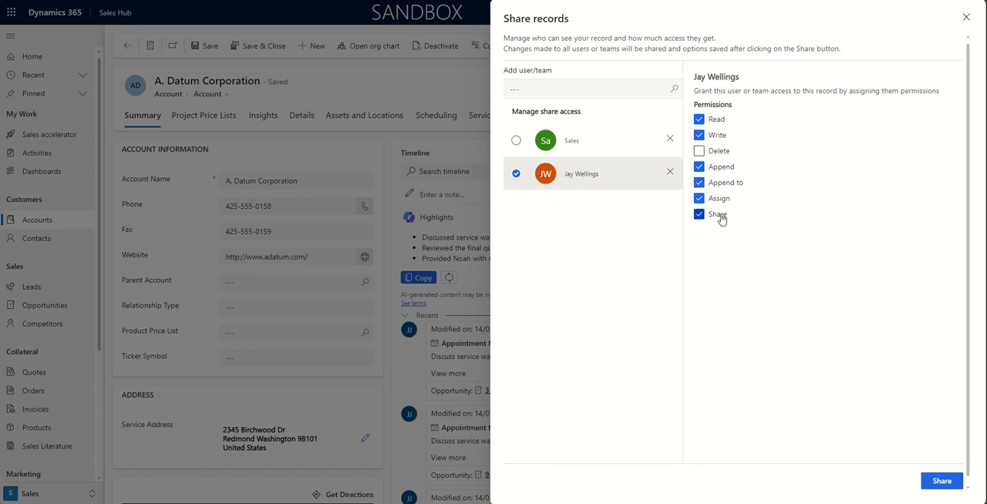
click(699, 215)
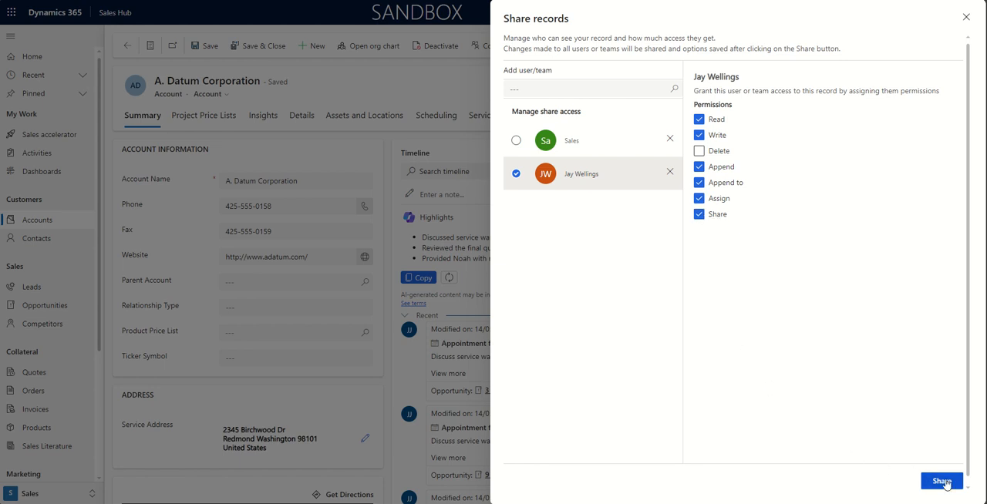
click(940, 481)
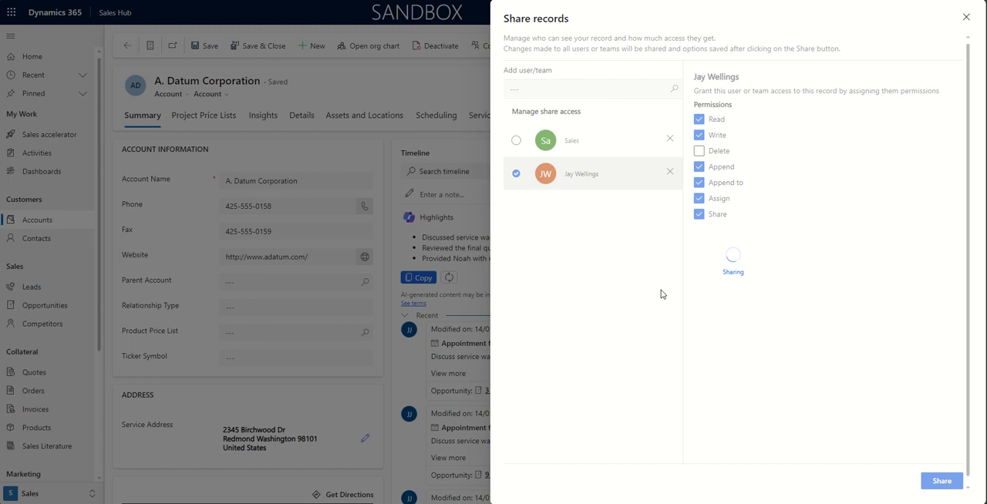
click(940, 480)
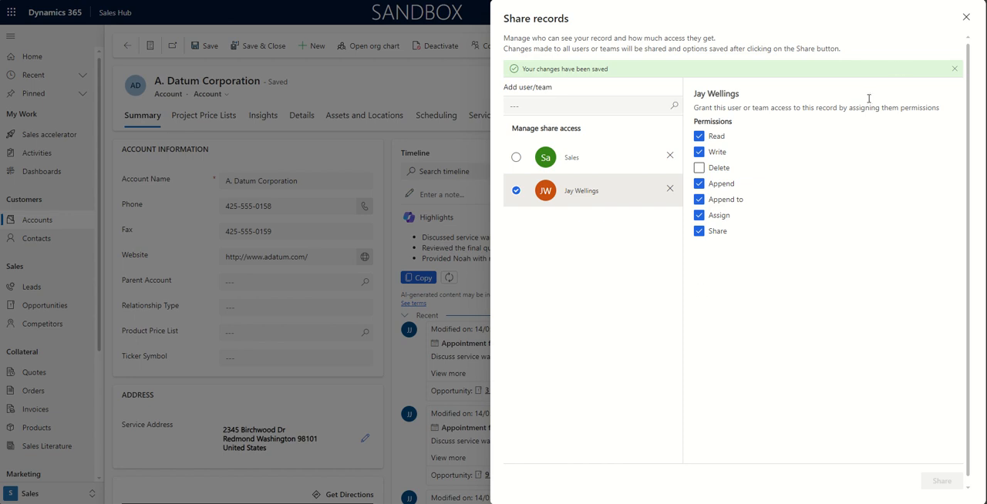
mouse_move(898, 68)
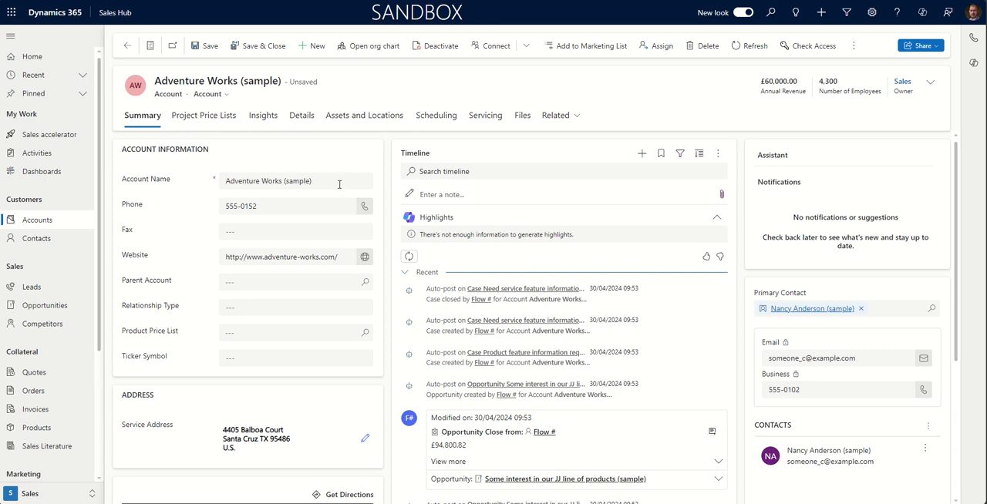
mouse_move(802, 101)
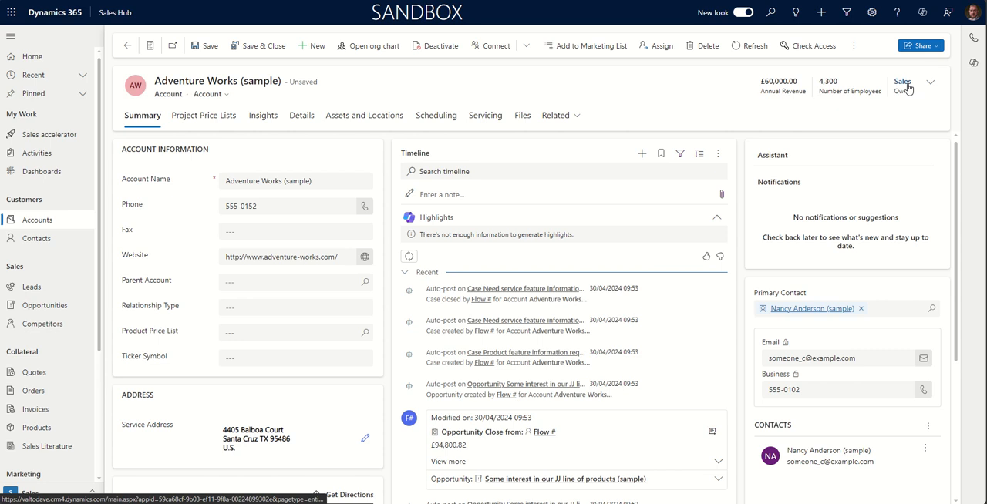
mouse_move(908, 87)
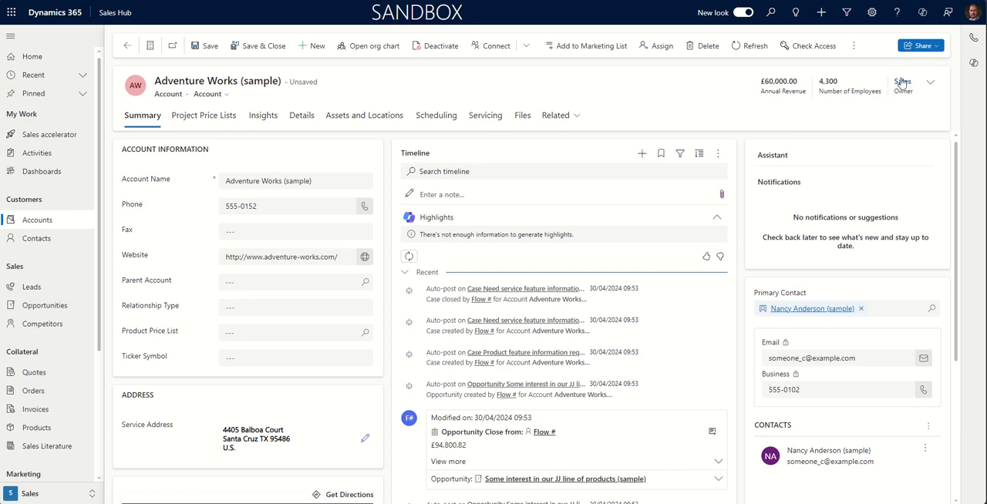
mouse_move(812, 103)
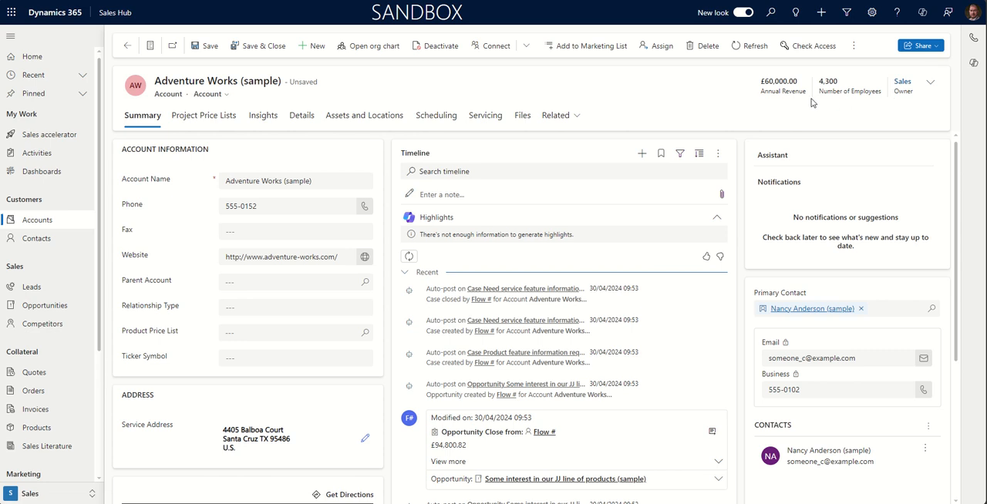
mouse_move(751, 116)
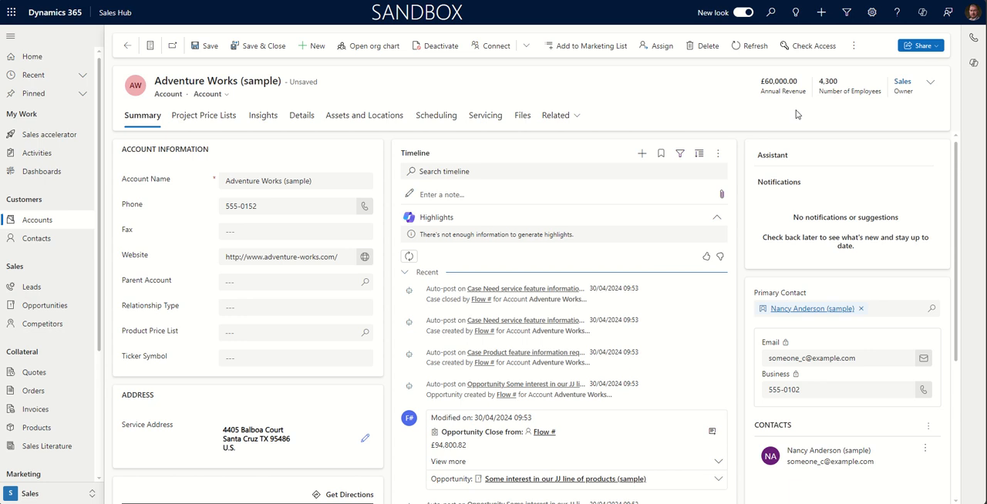
mouse_move(855, 124)
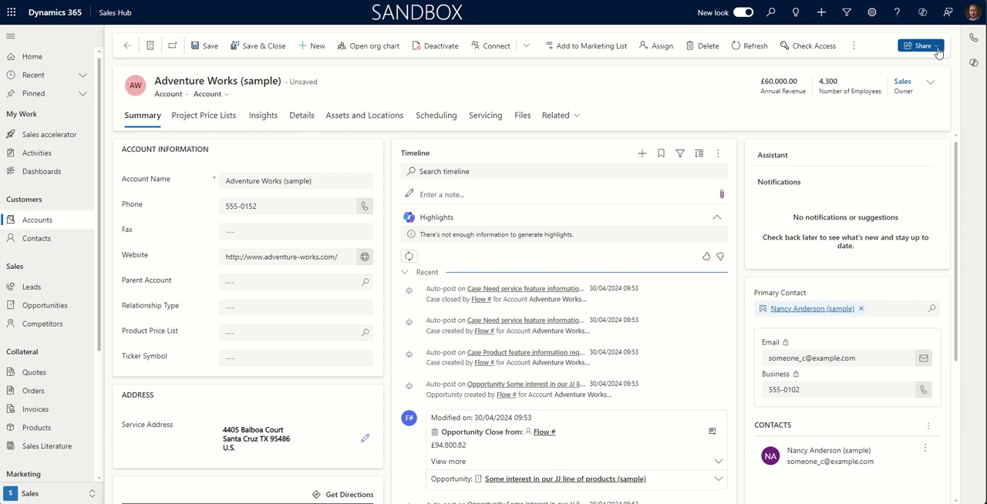
click(915, 46)
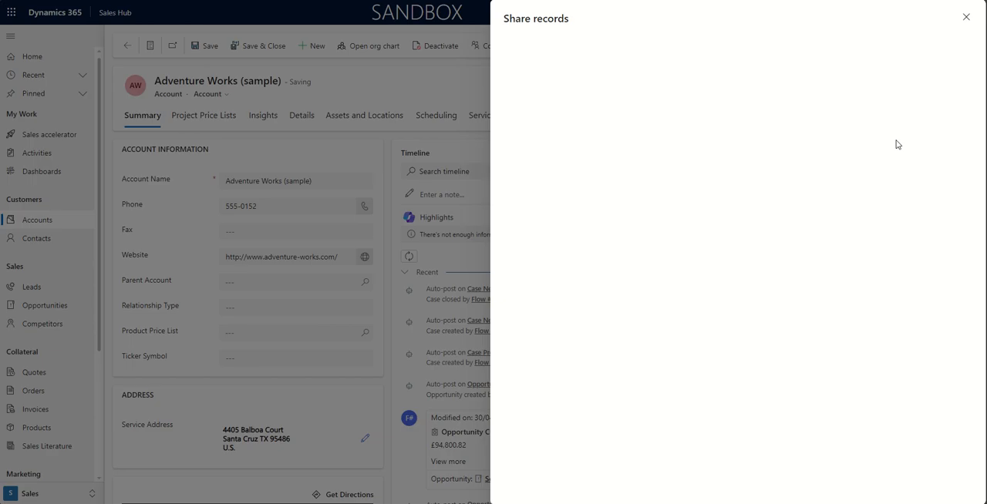
click(592, 88)
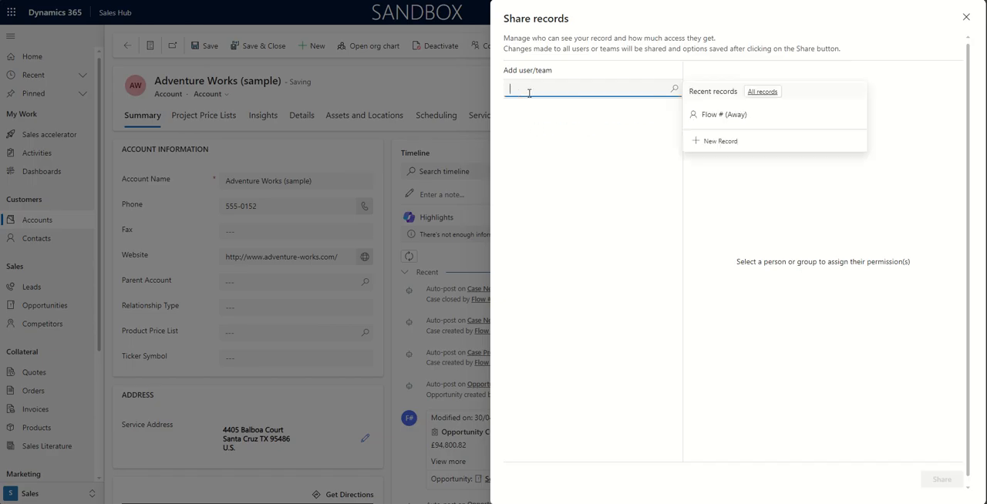
text(jay)
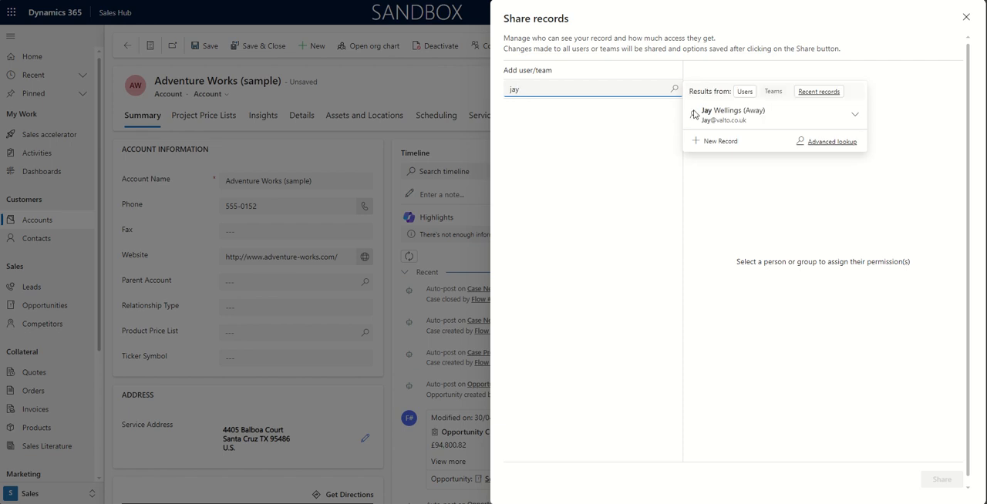
click(727, 114)
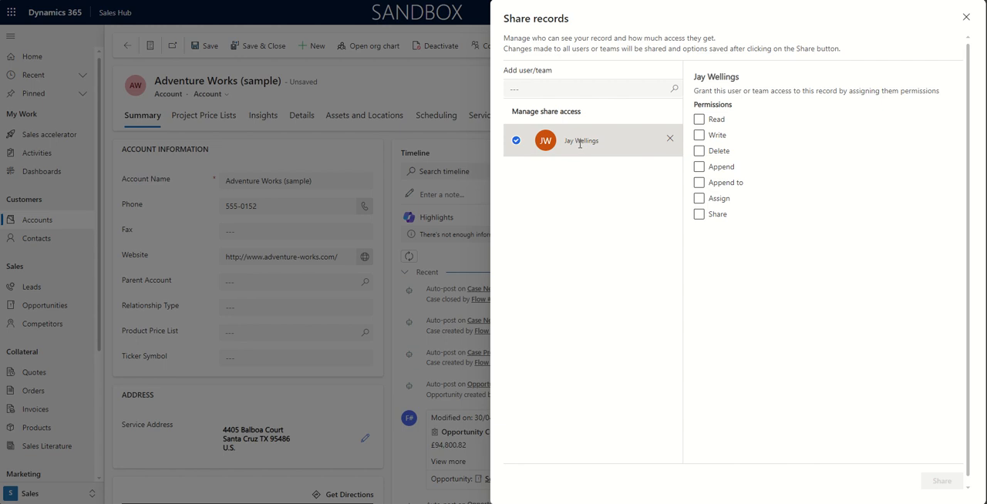
mouse_move(565, 128)
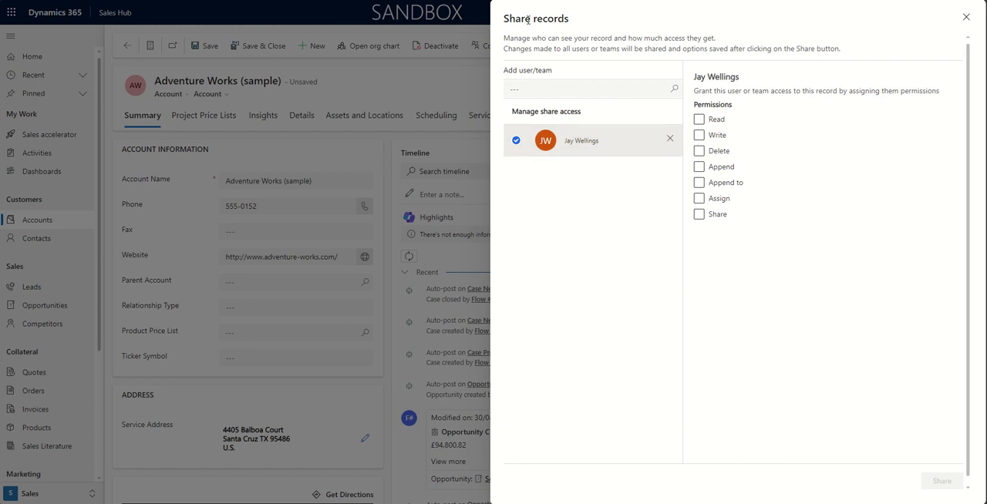
mouse_move(666, 239)
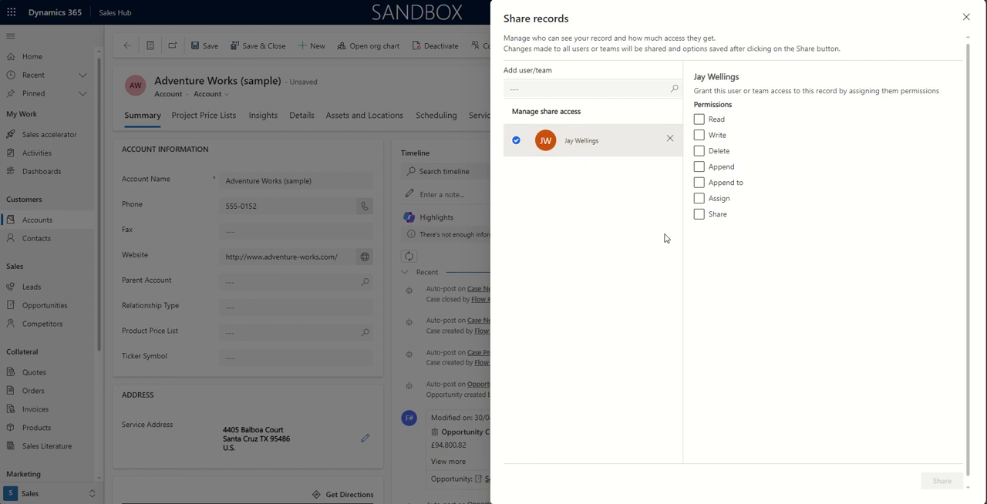
mouse_move(696, 240)
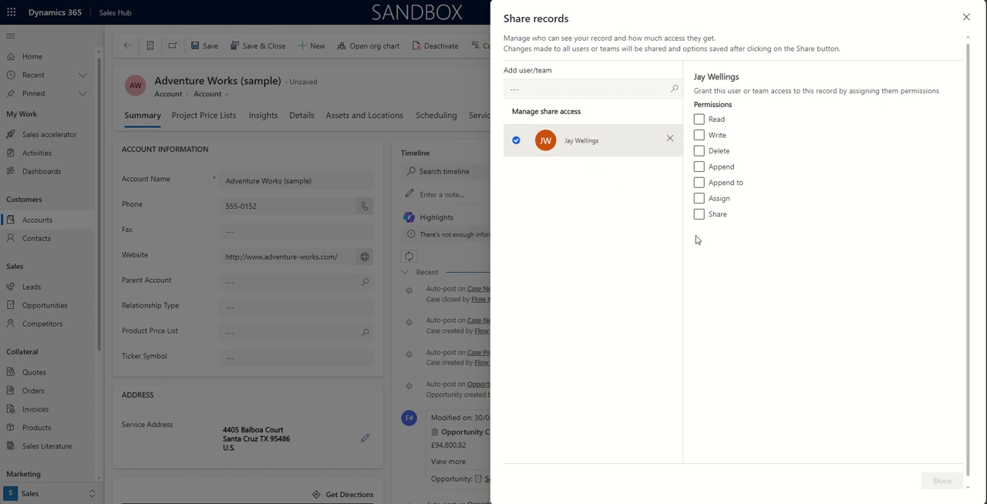
click(516, 141)
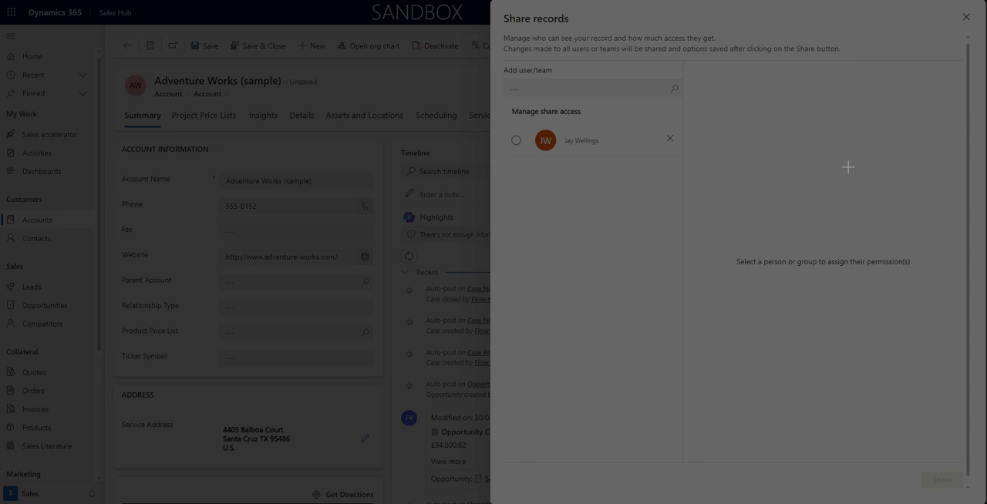
Step: Close the Share records panel to return to the Adventure Works record
click(964, 16)
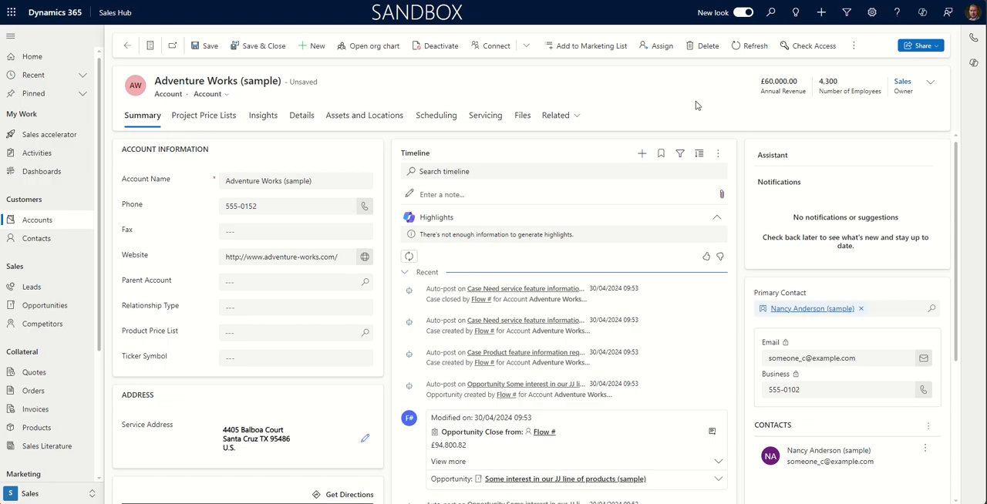
mouse_move(733, 113)
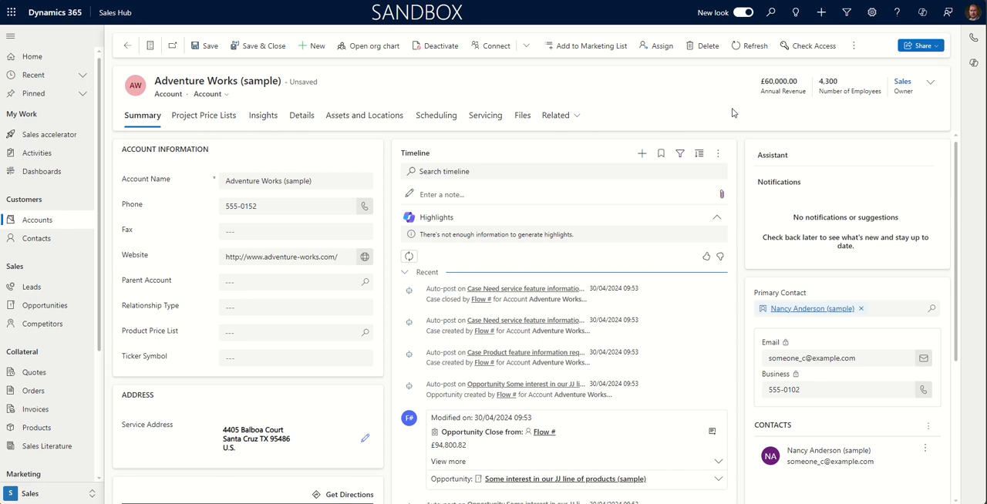
mouse_move(900, 71)
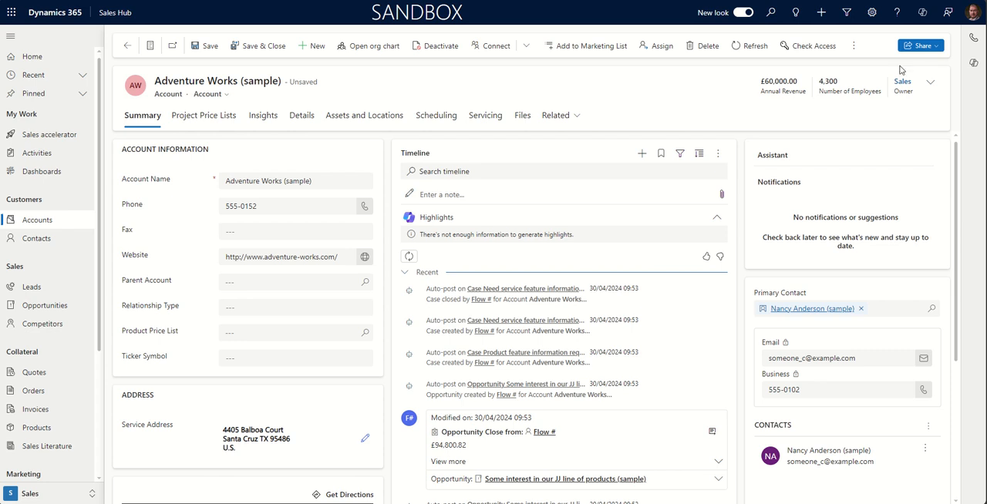
click(918, 46)
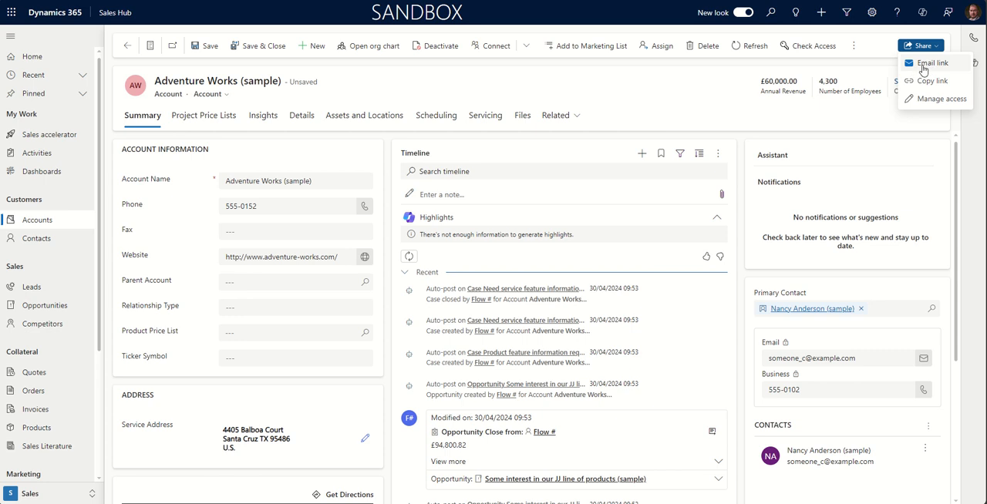
mouse_move(927, 67)
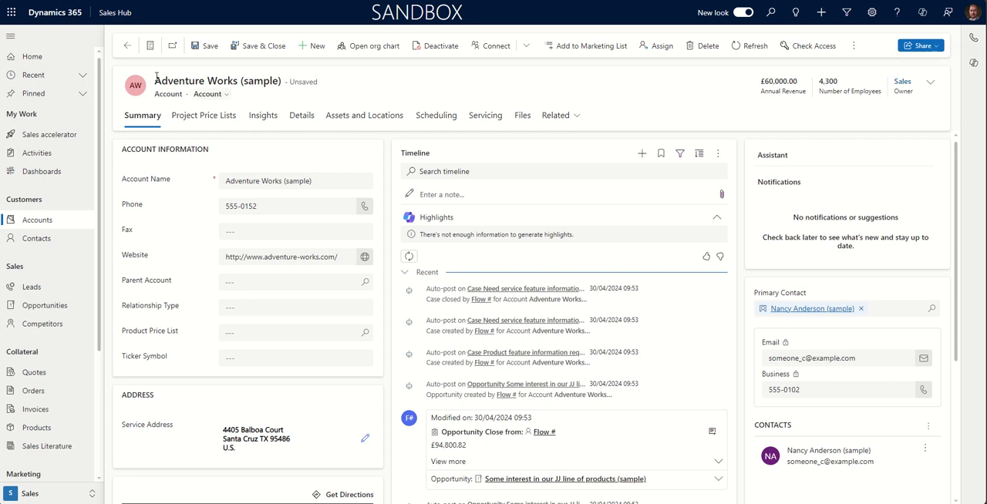
mouse_move(269, 80)
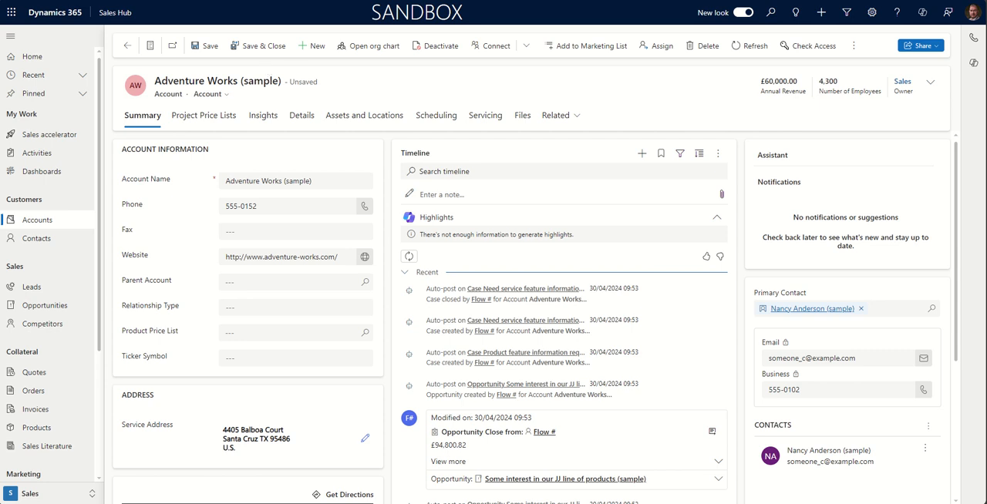
mouse_move(691, 120)
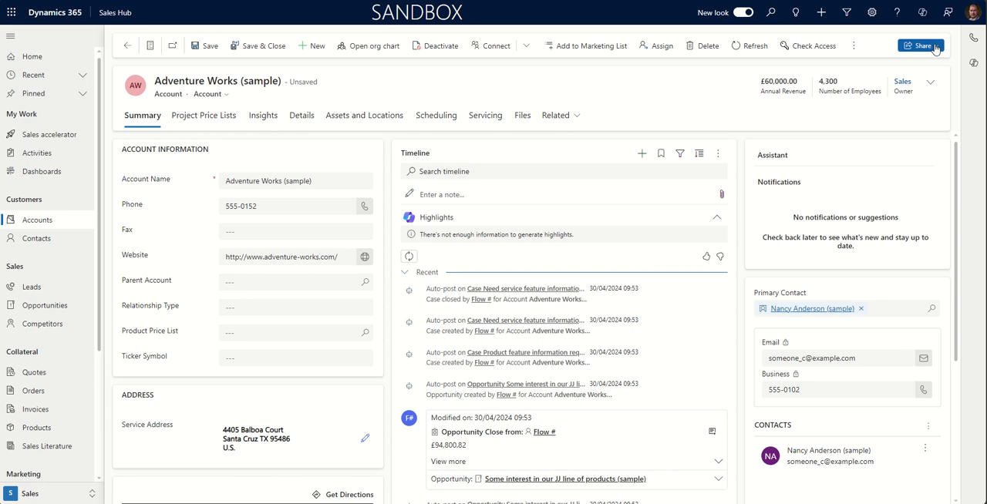
mouse_move(677, 110)
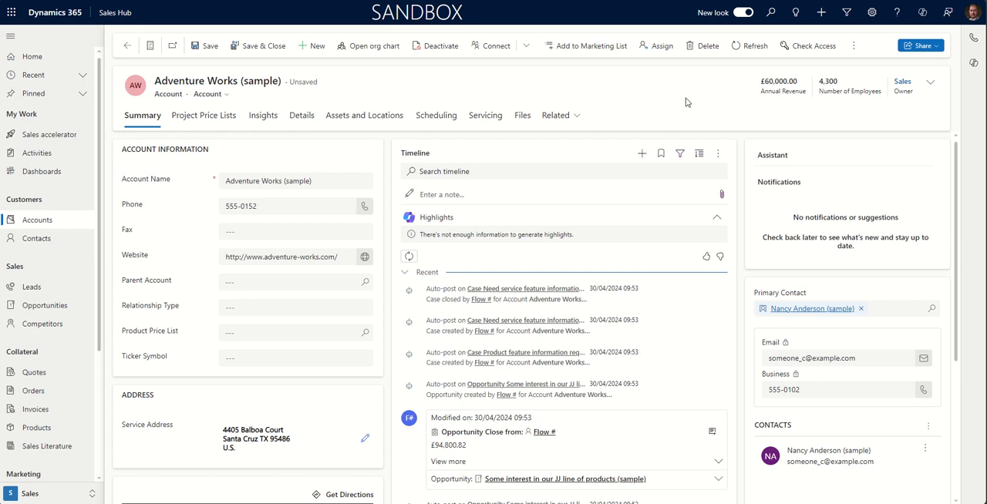
Step: Copy a link to the Adventure Works (sample) account via Share > Copy link
click(937, 44)
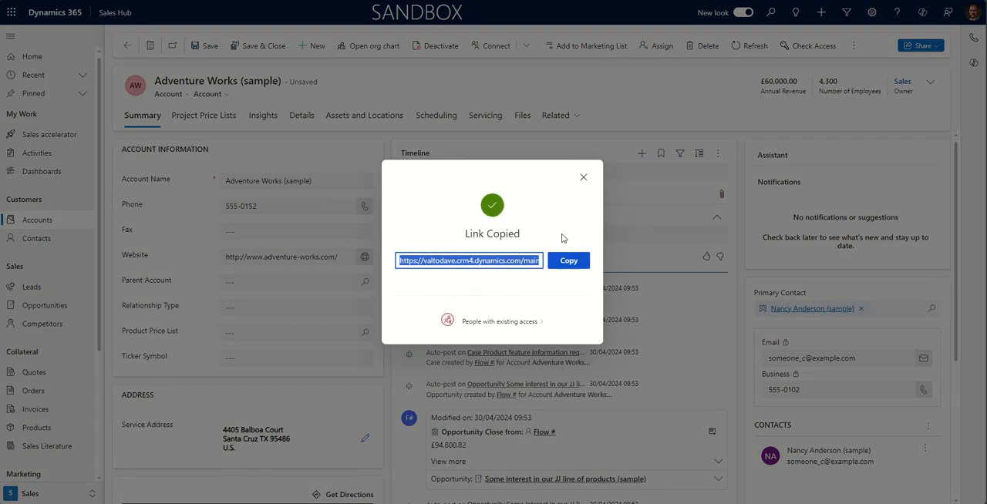
mouse_move(399, 224)
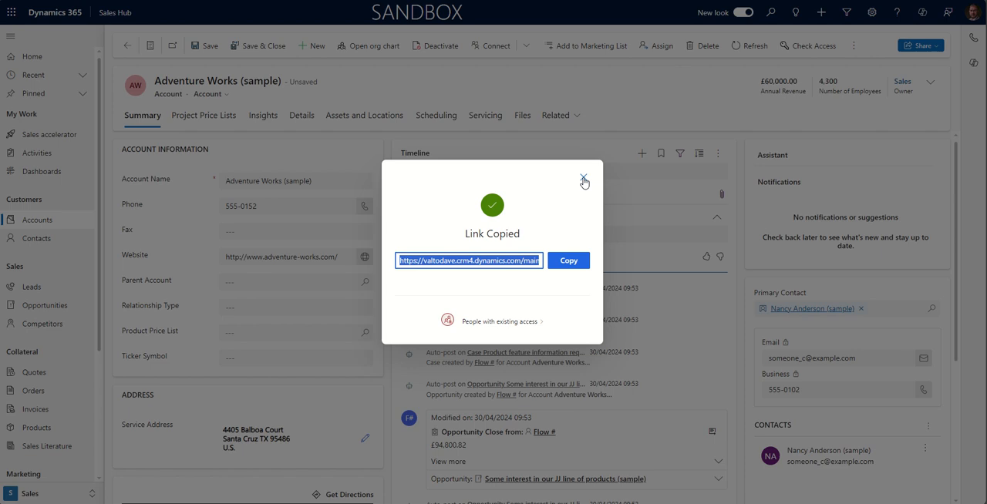
mouse_move(584, 181)
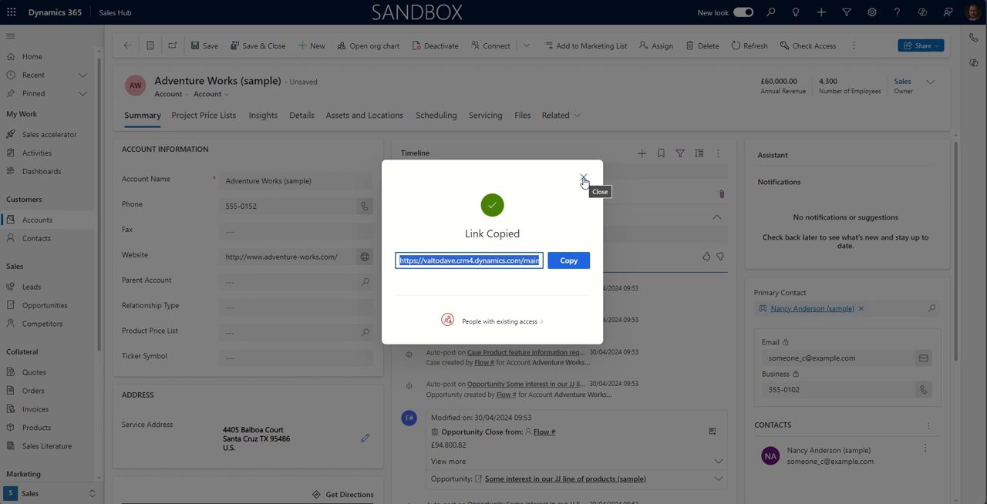
Step: Dismiss the Link Copied confirmation dialog
click(583, 180)
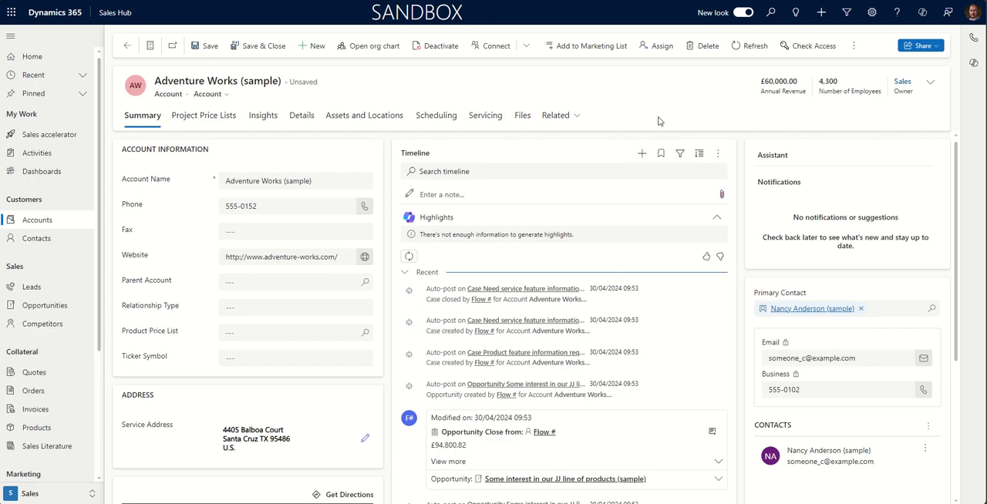
mouse_move(661, 105)
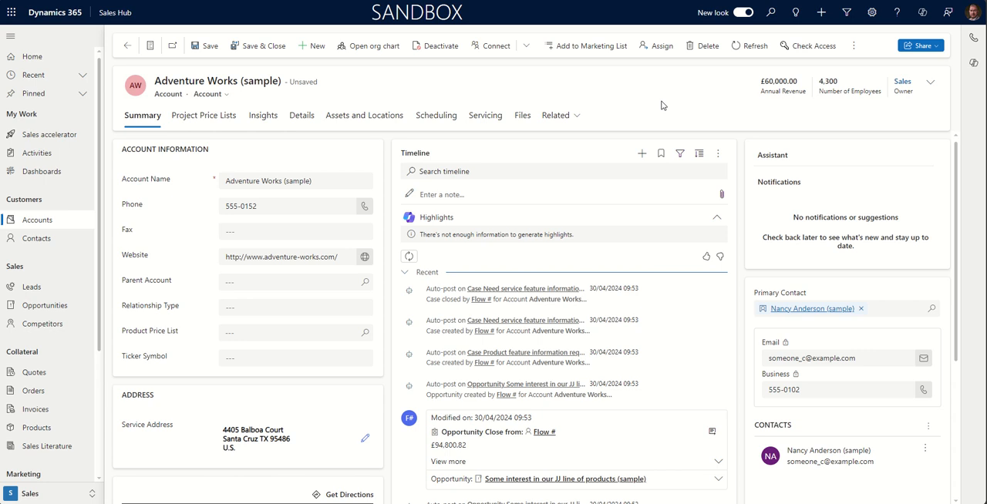